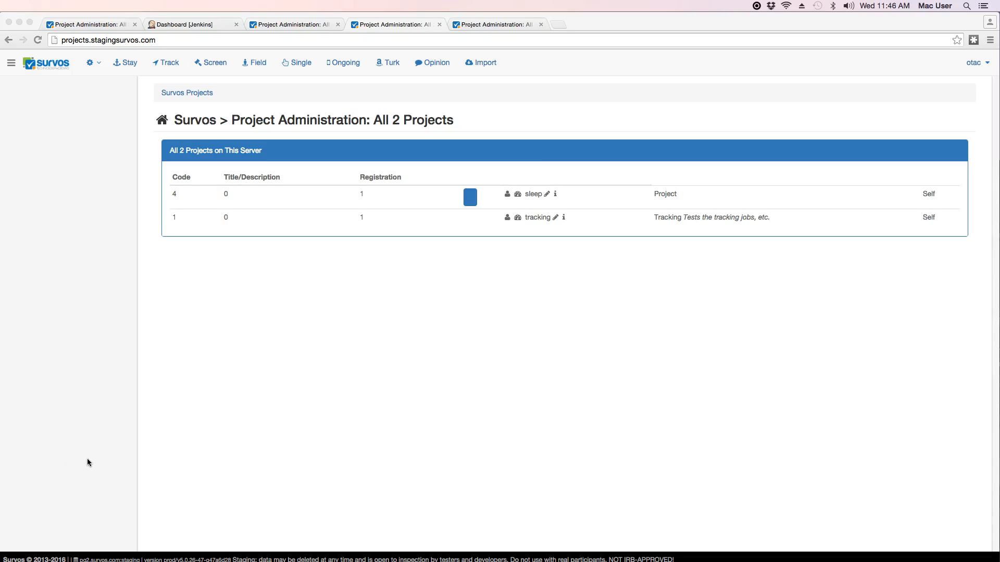
mouse_move(995, 7)
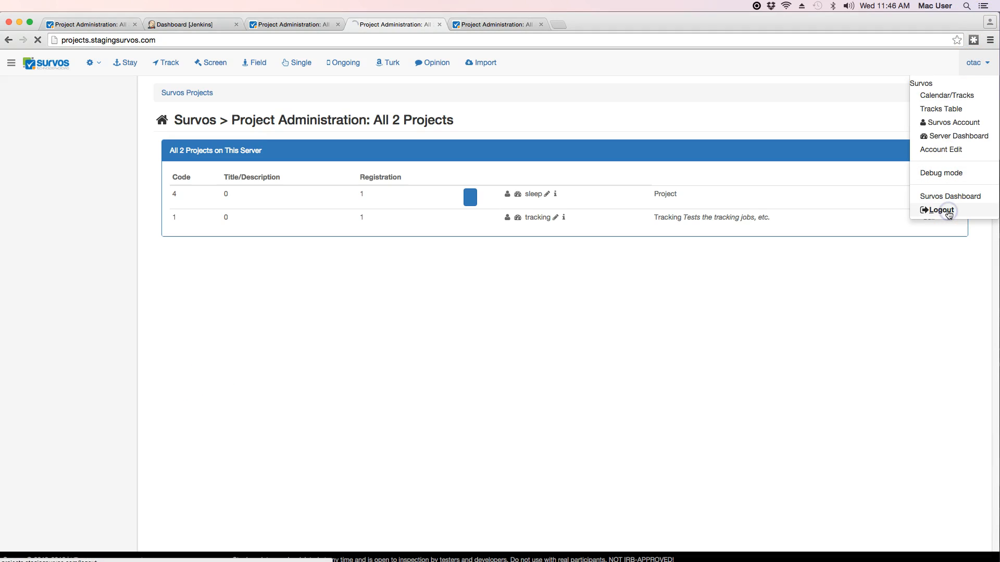
- Log out of the current Survos account and sign back in with a different account
click(940, 210)
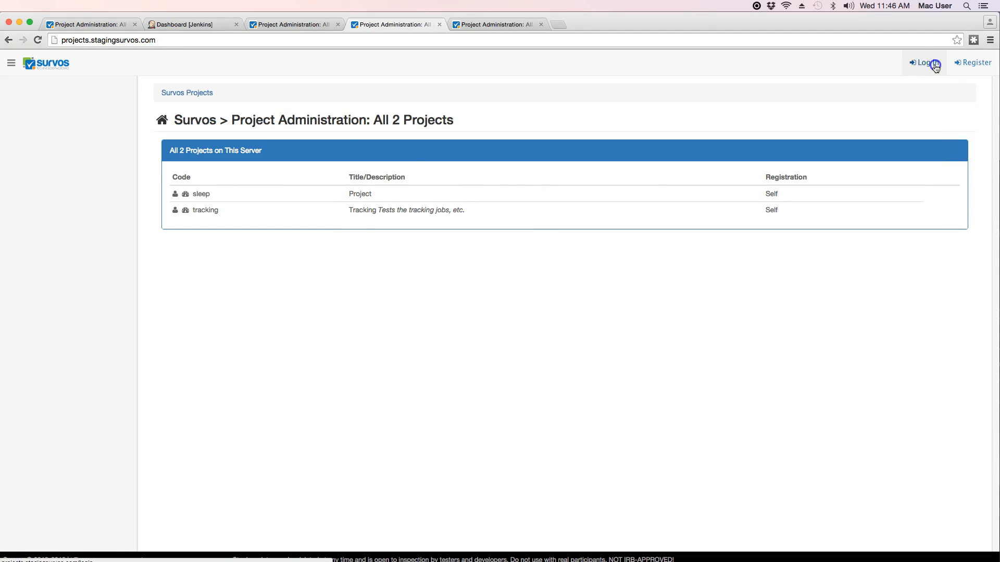
click(924, 63)
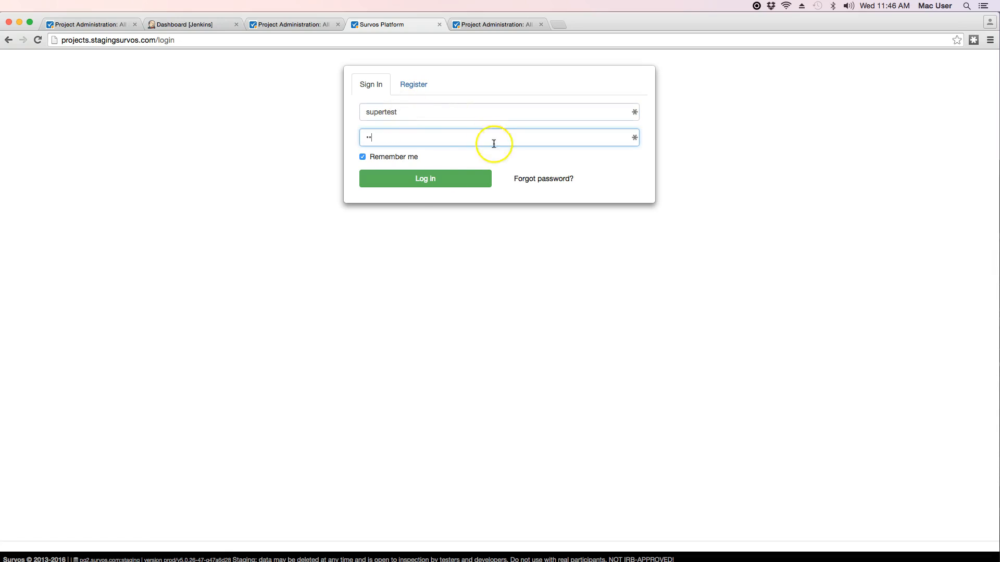
click(424, 178)
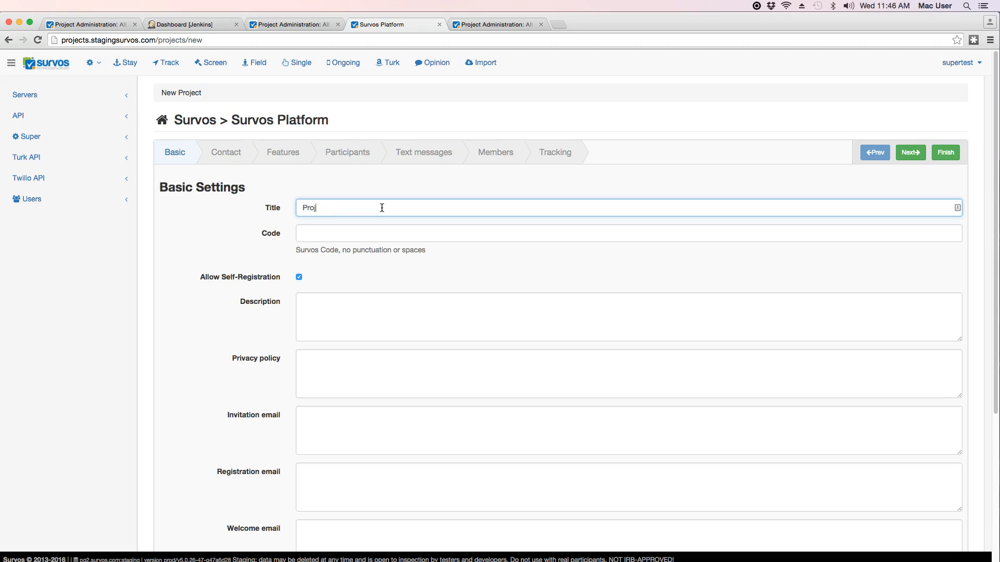
- Title the project ScrTest with code scr and enable the Screen module under Features
key(Backspace)
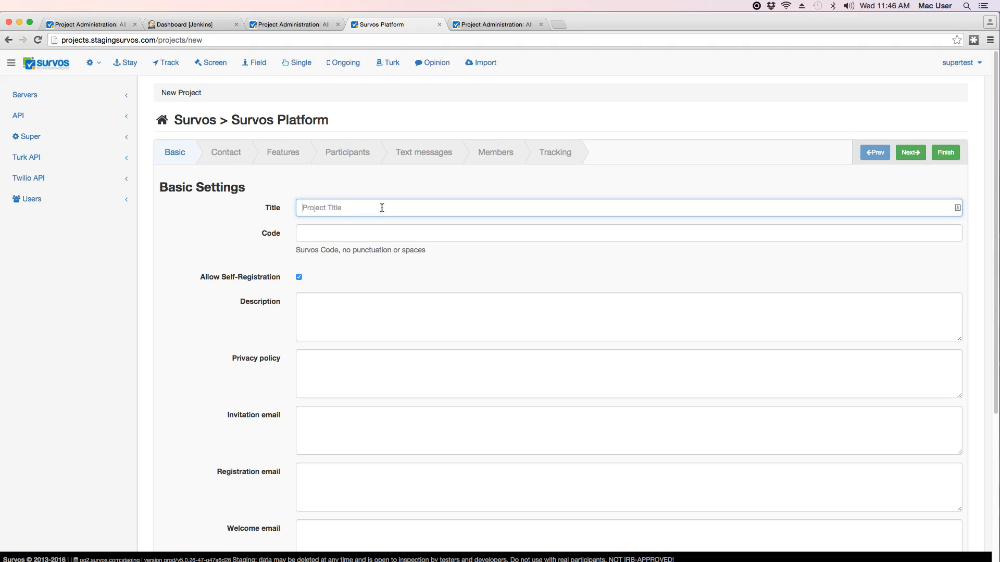
text(Scr)
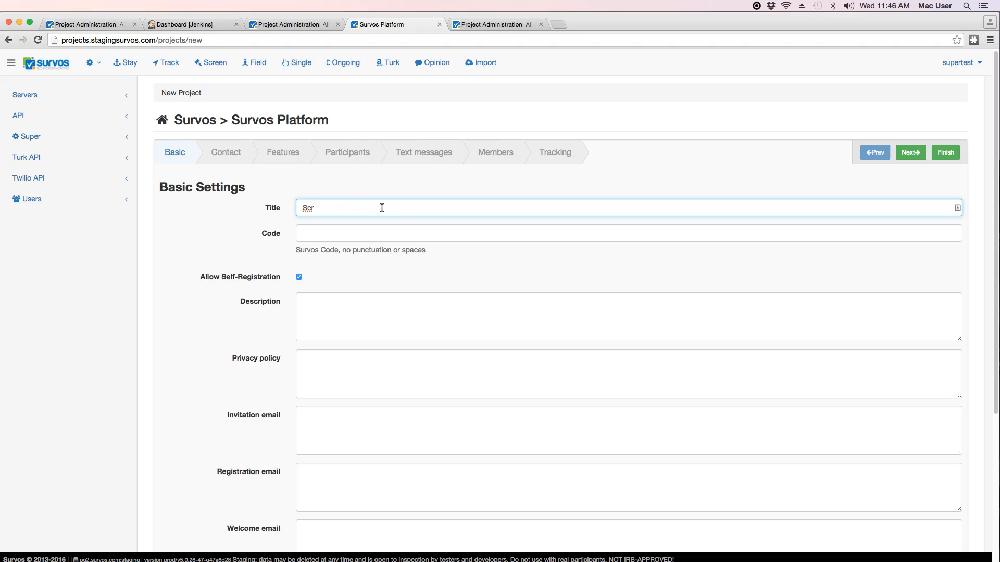
text(Test)
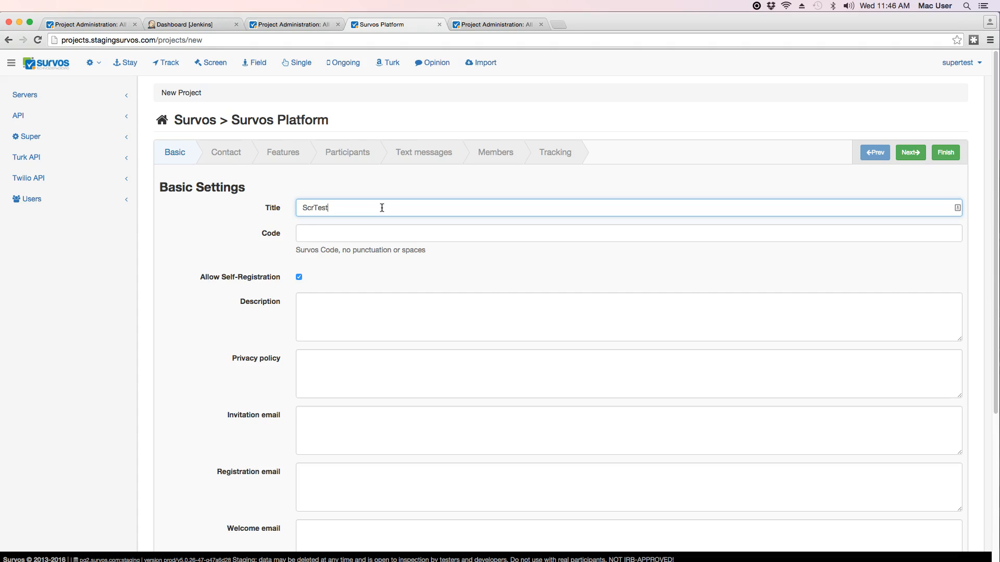
text(scr)
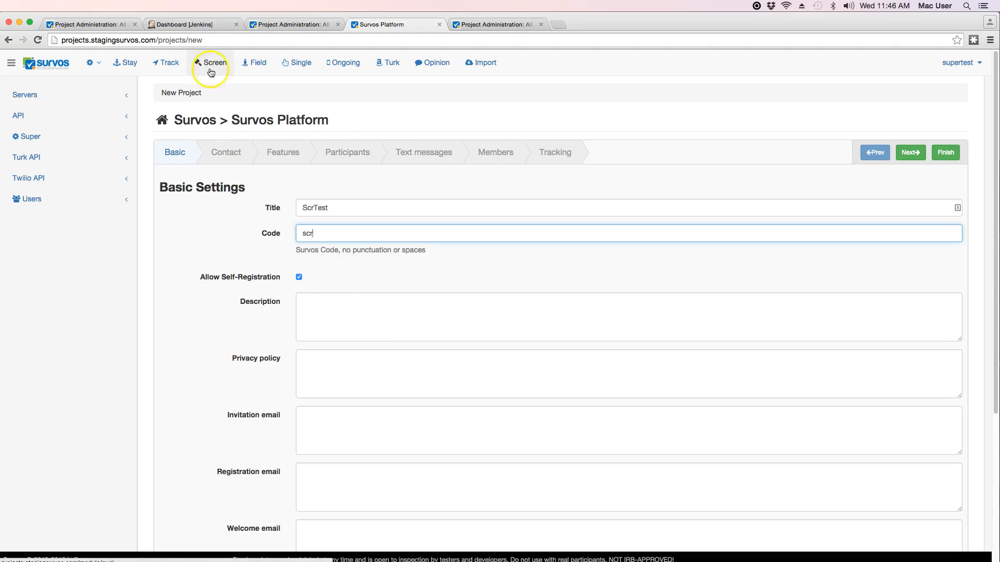
click(283, 152)
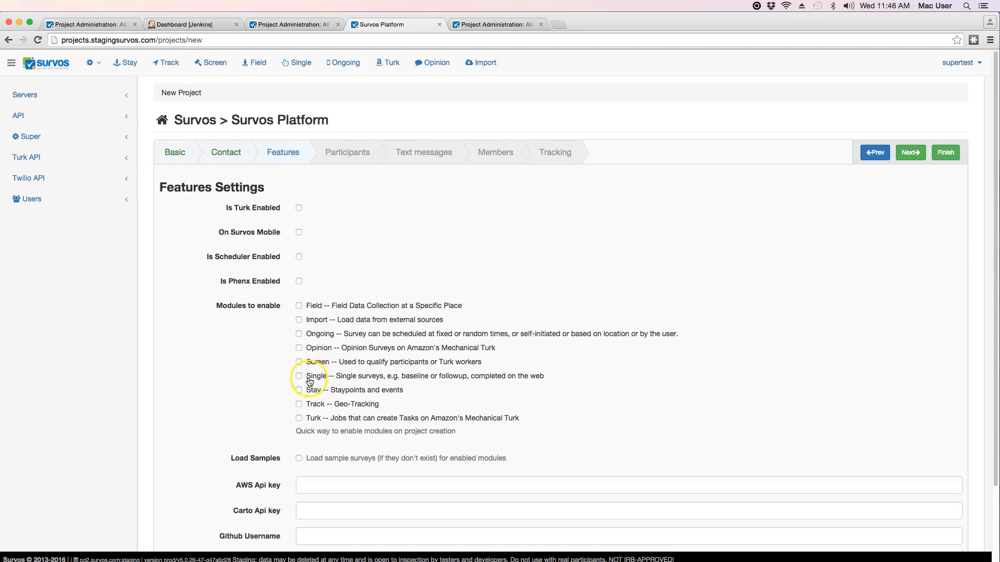
click(298, 362)
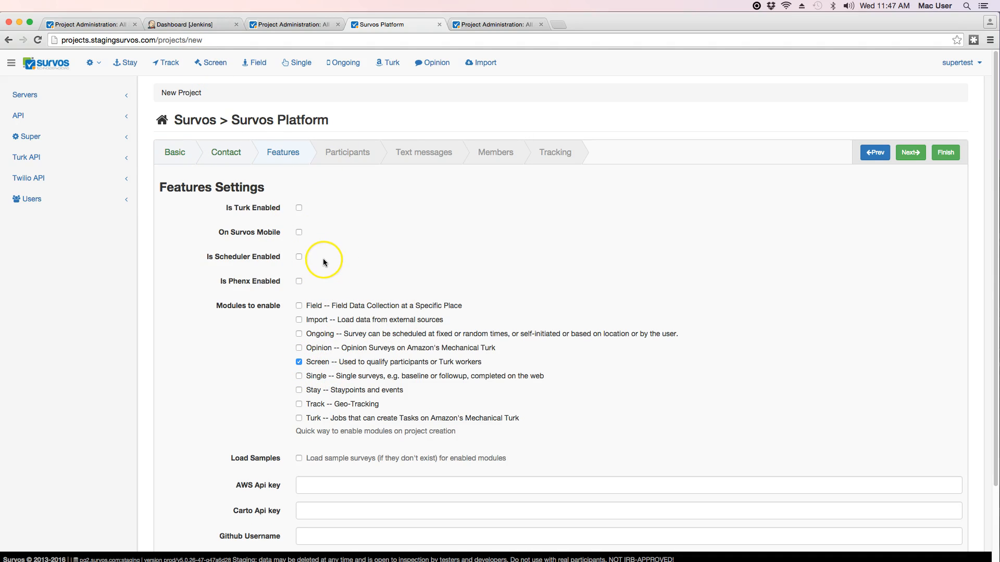
mouse_move(228, 161)
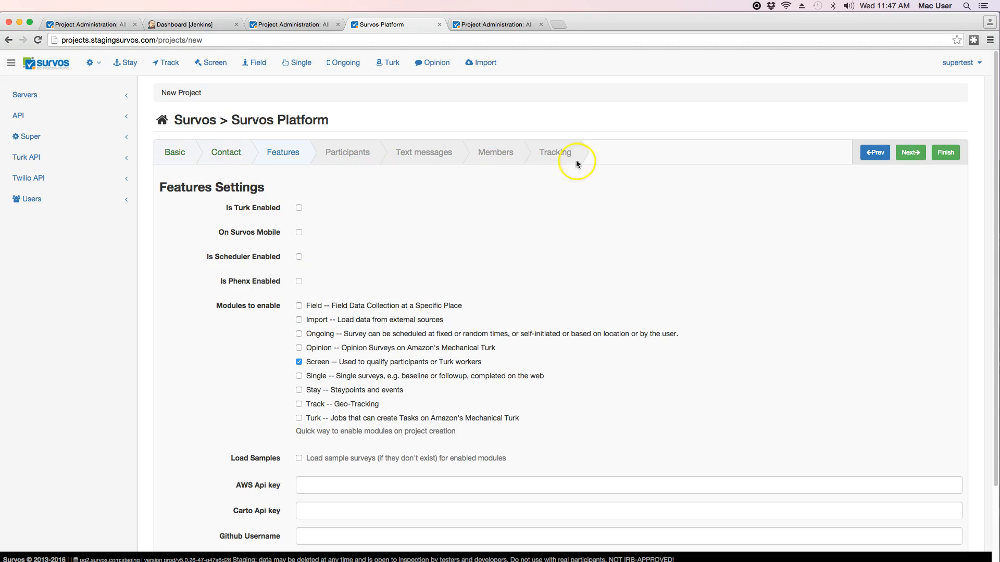
- Enter the additional owners otac, tac, ogaret, gar, keith, otest and finish the project
click(226, 152)
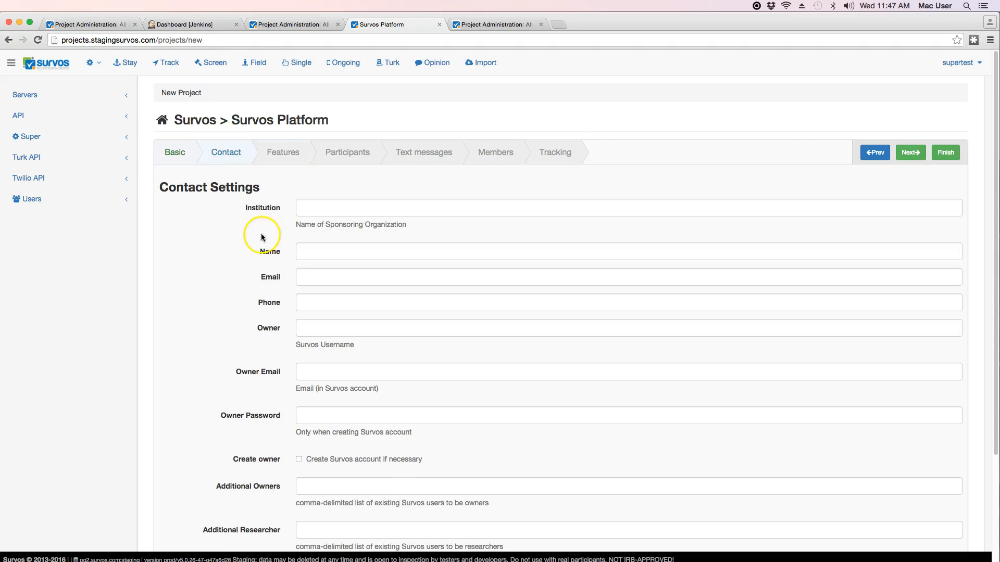
click(628, 478)
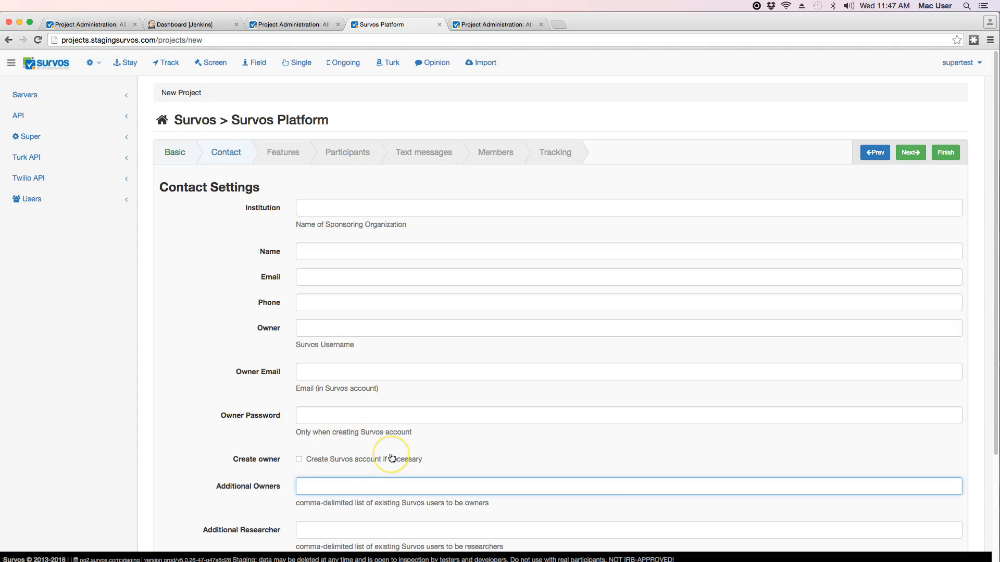
text(otac,tac,)
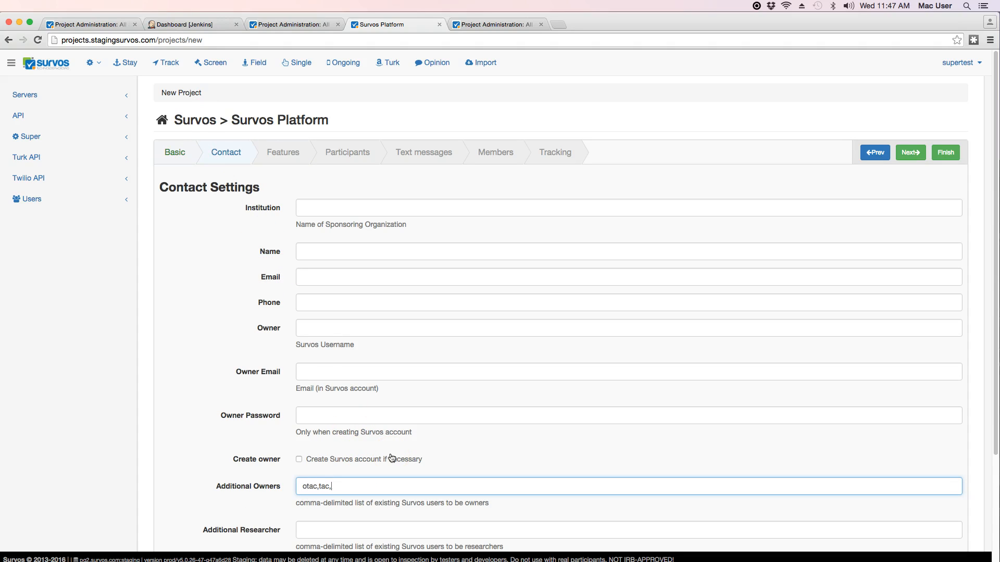
text(ogaret,garet,)
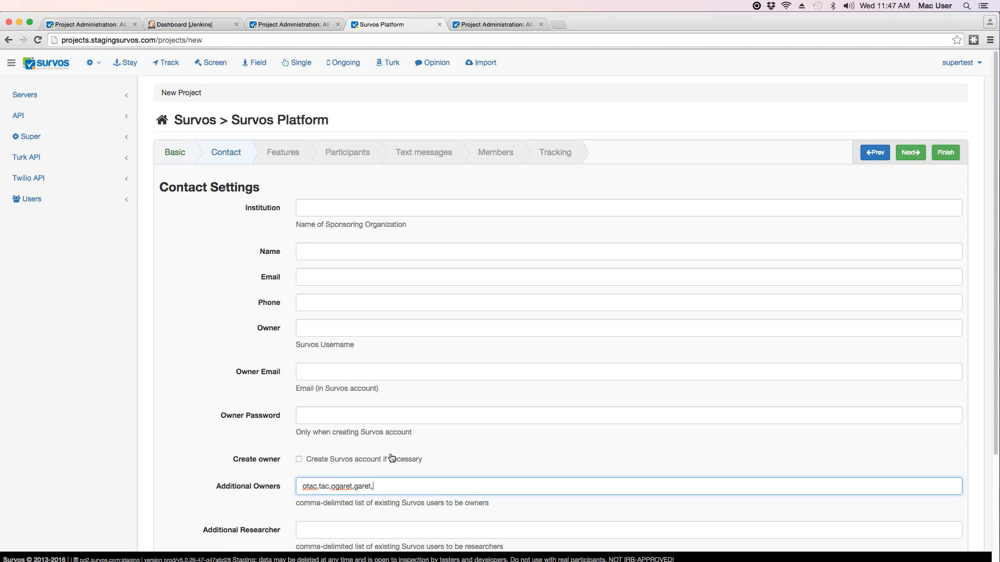
text(keith,otest)
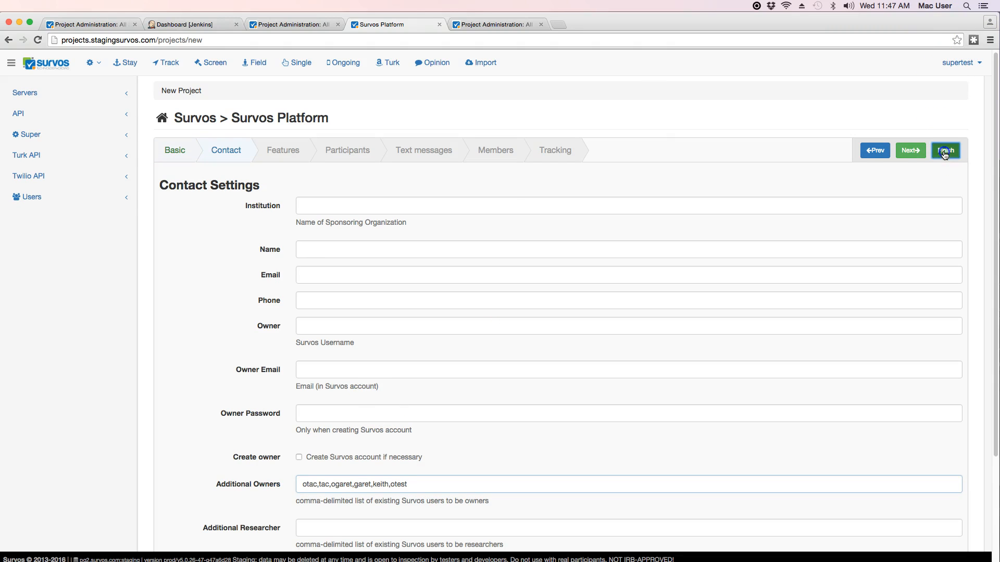
click(948, 150)
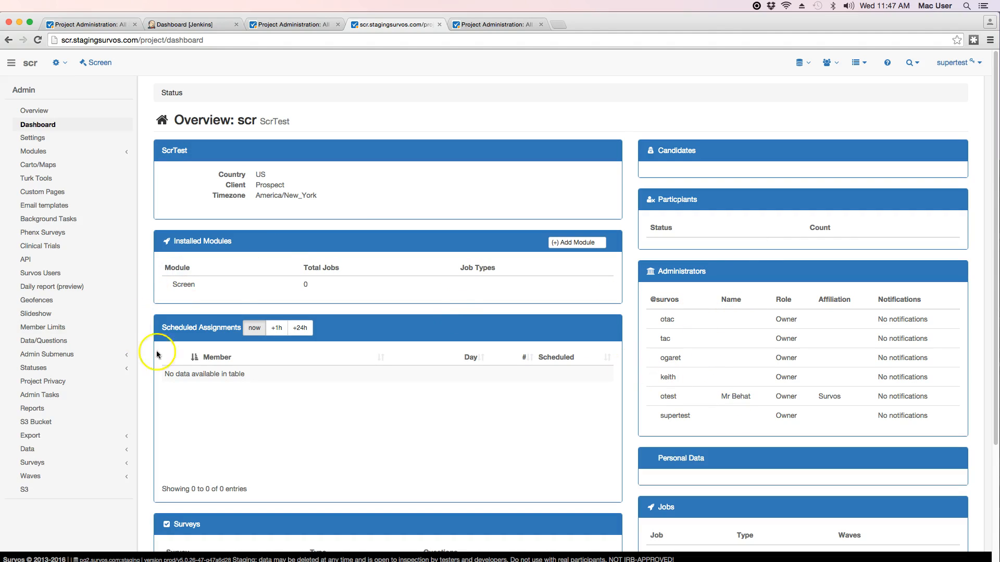
mouse_move(668, 236)
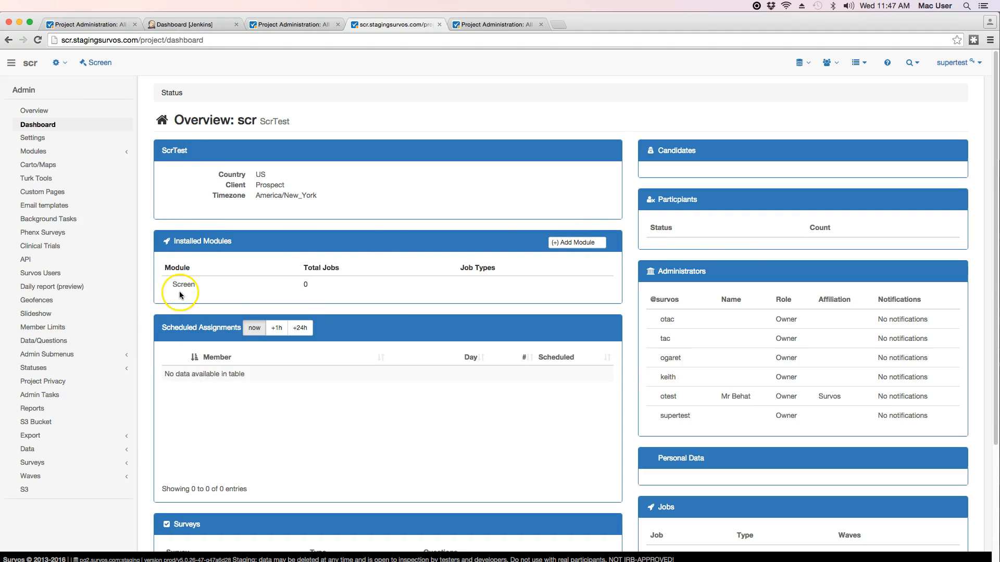
mouse_move(133, 178)
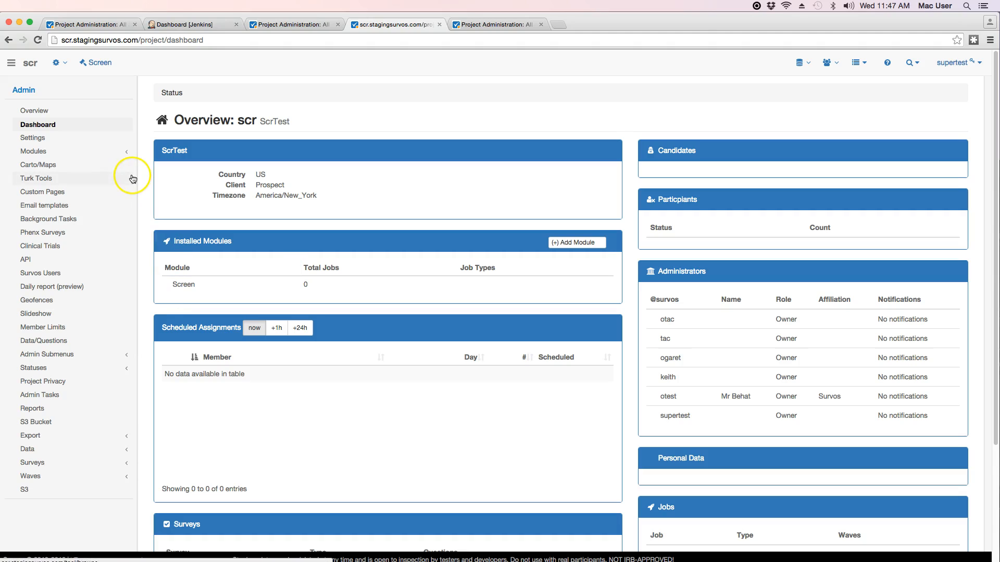
mouse_move(121, 115)
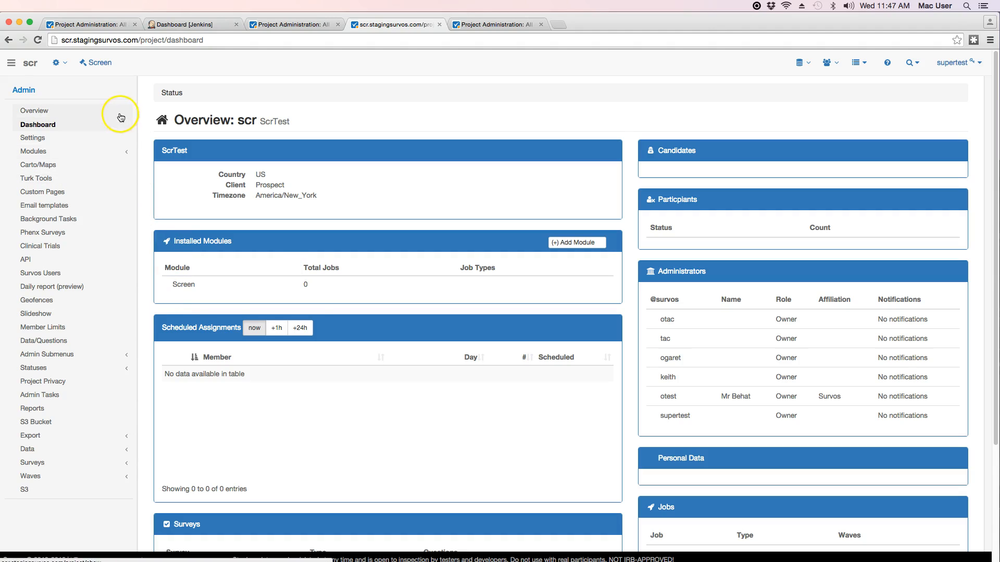
- Open the ScrTest project's Screen module dashboard from the top navigation
click(100, 62)
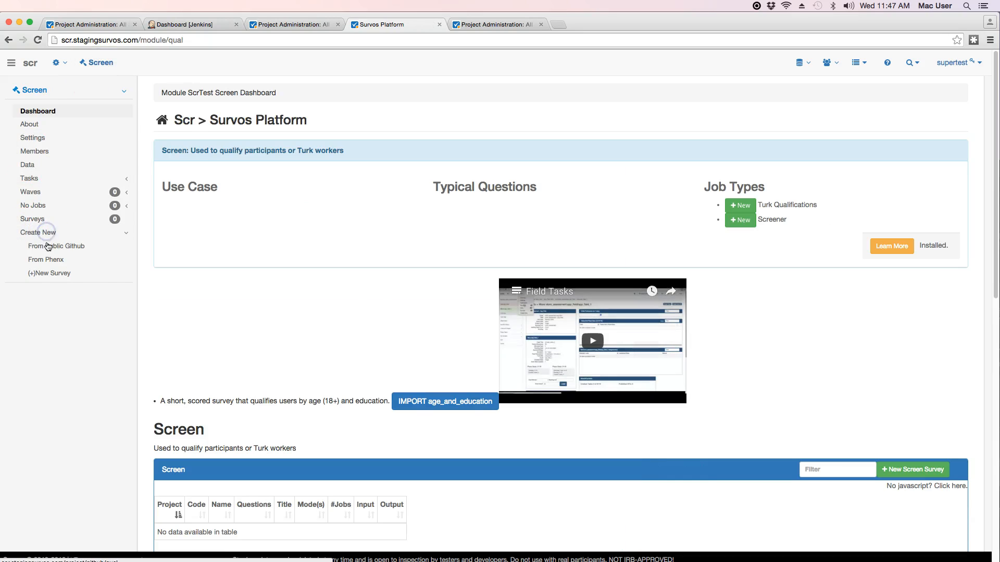
- Browse GitHub screen surveys, preview alpha__tester's questions, then import it
click(55, 246)
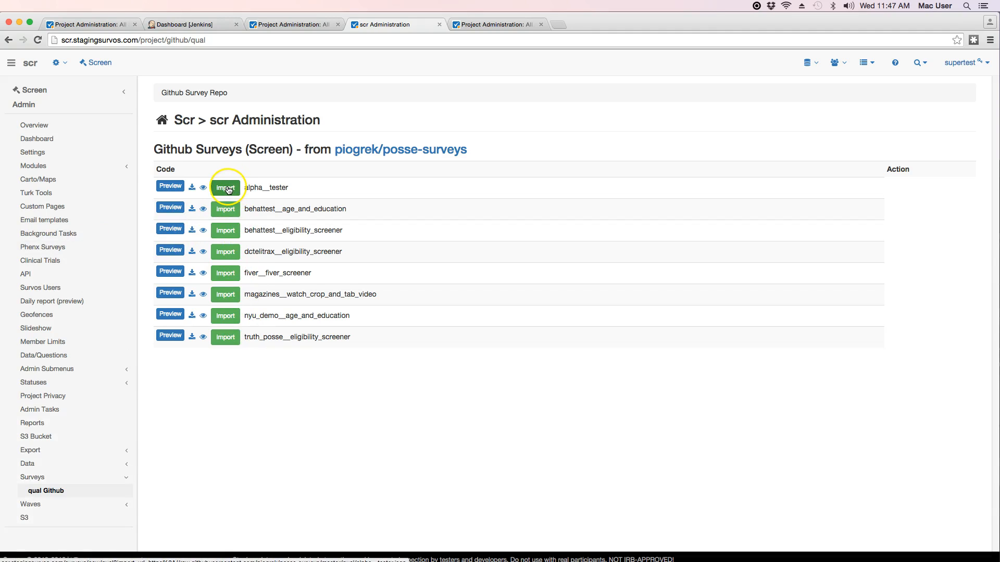
click(169, 186)
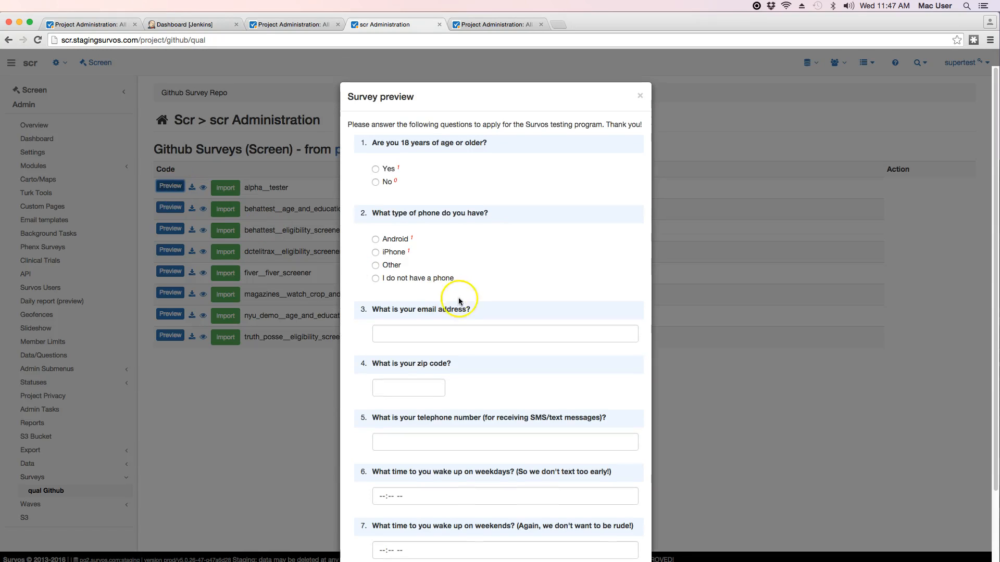
mouse_move(454, 319)
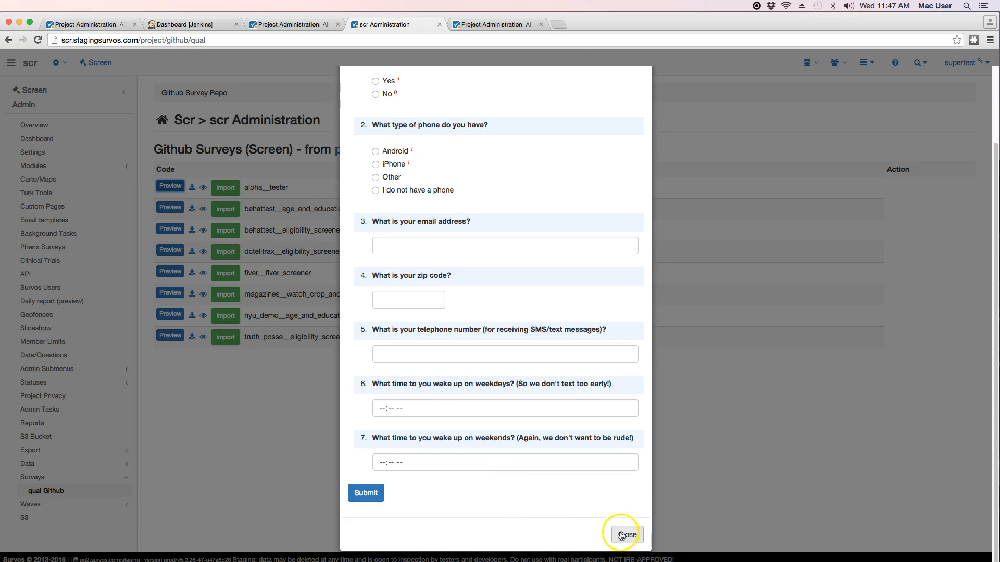
click(625, 535)
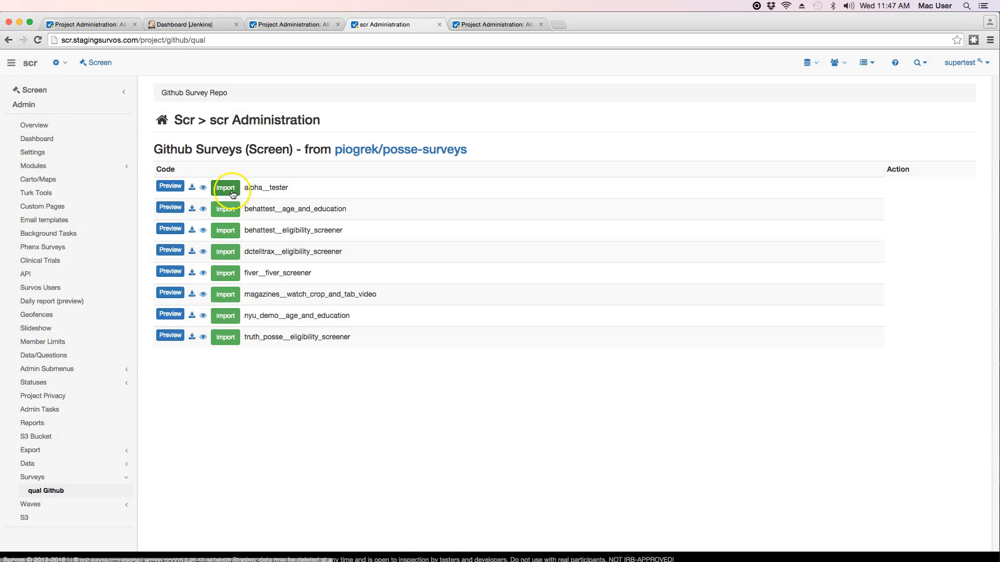
click(225, 186)
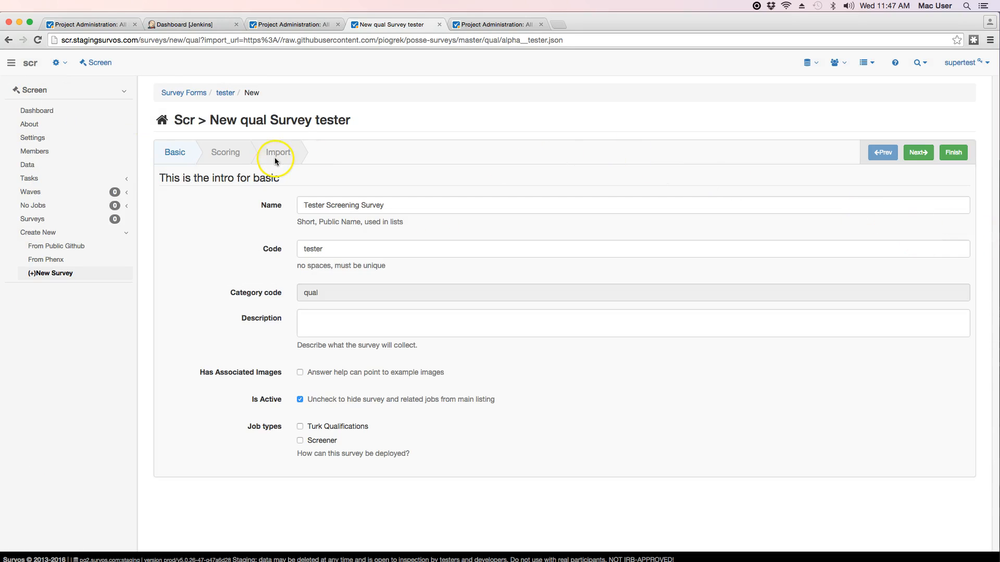
- Create the Tester Screening Survey, inspect its last question's properties, and finish the design
click(278, 152)
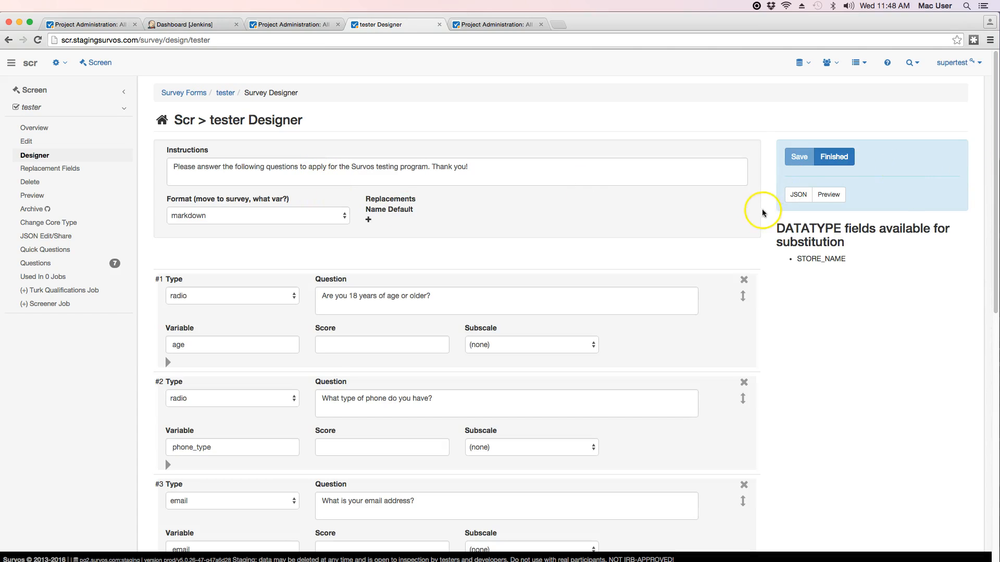
scroll(down, 3)
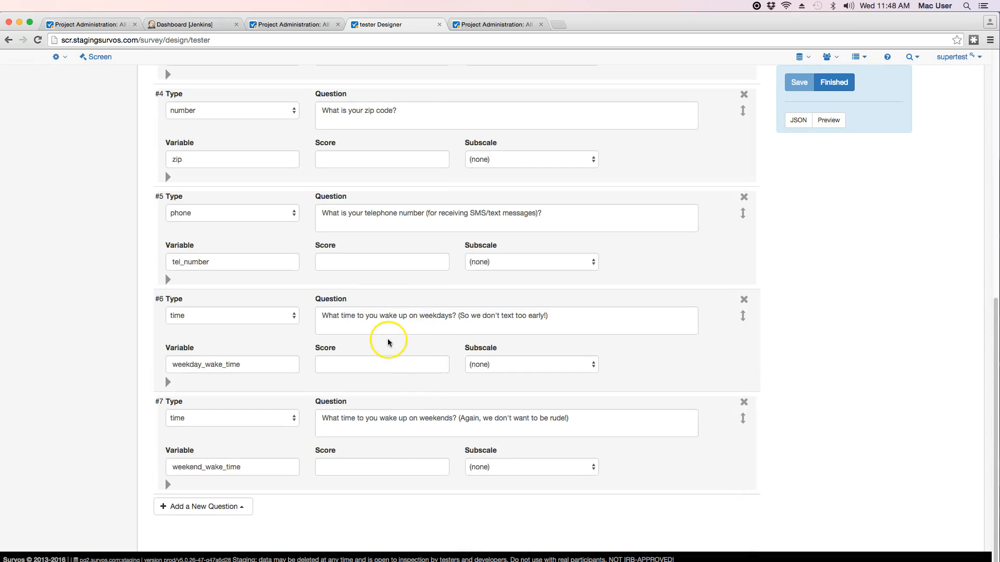
click(167, 498)
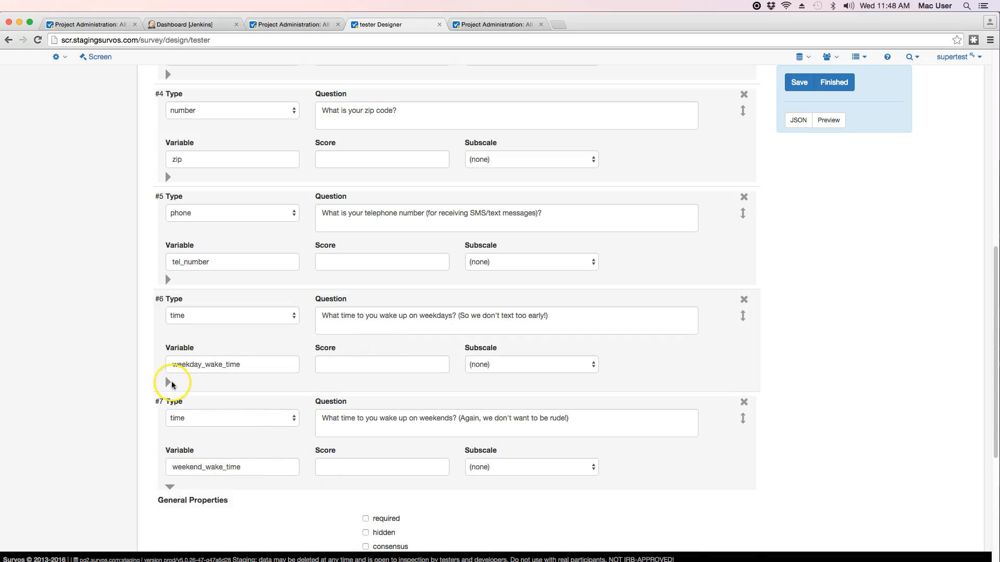
click(169, 382)
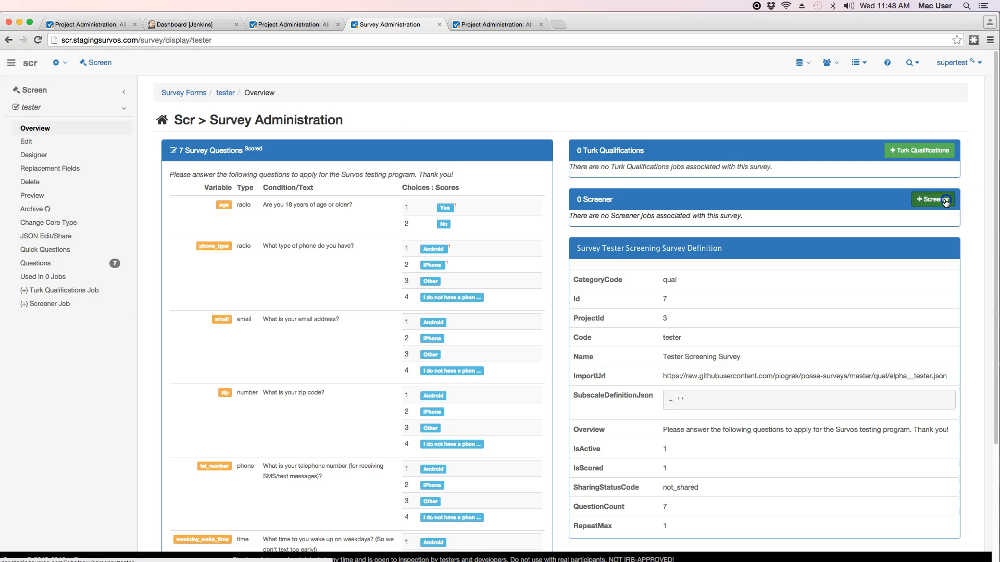
- Create the tester_screener job and start a new live wave screener-1 for it
click(932, 198)
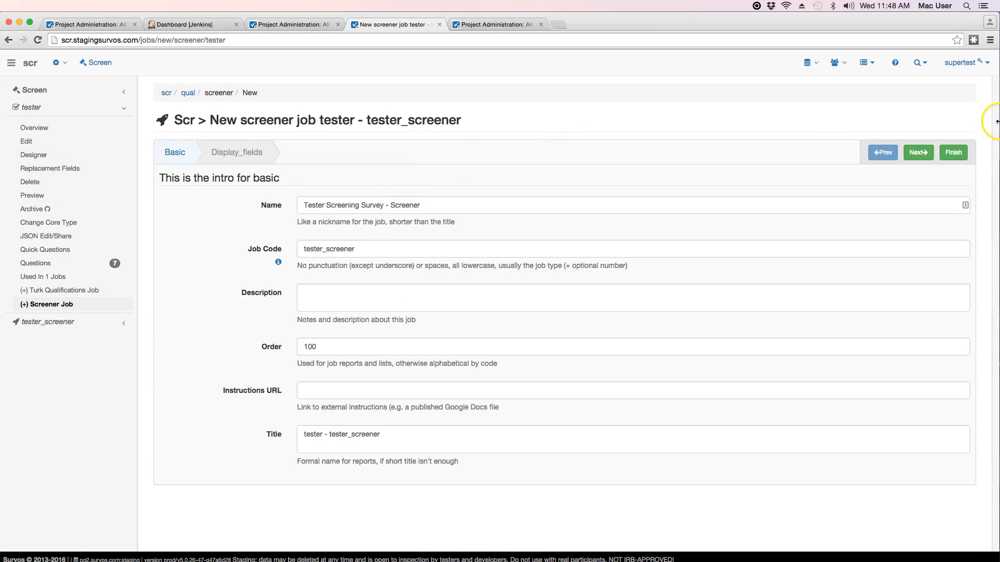
click(955, 152)
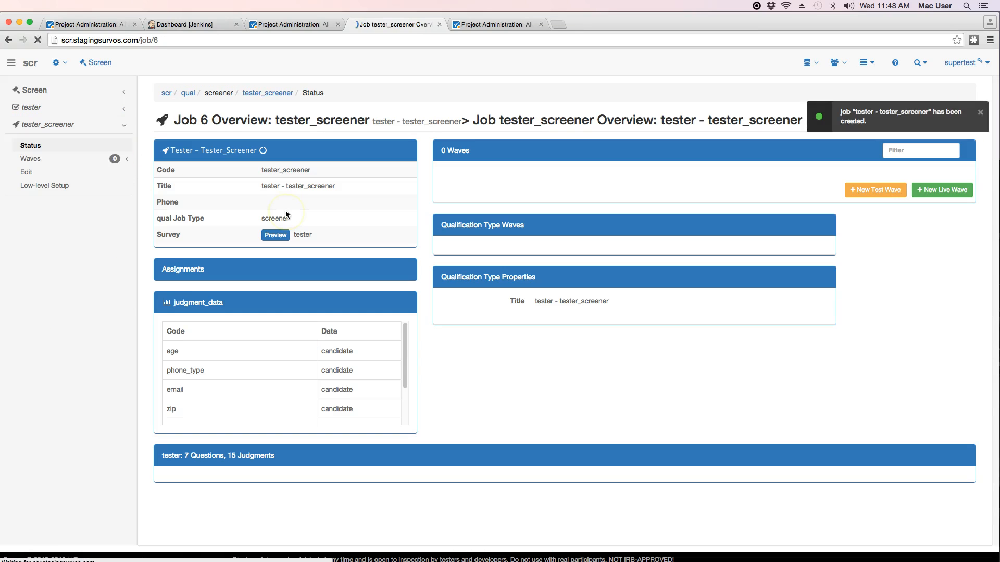
mouse_move(781, 174)
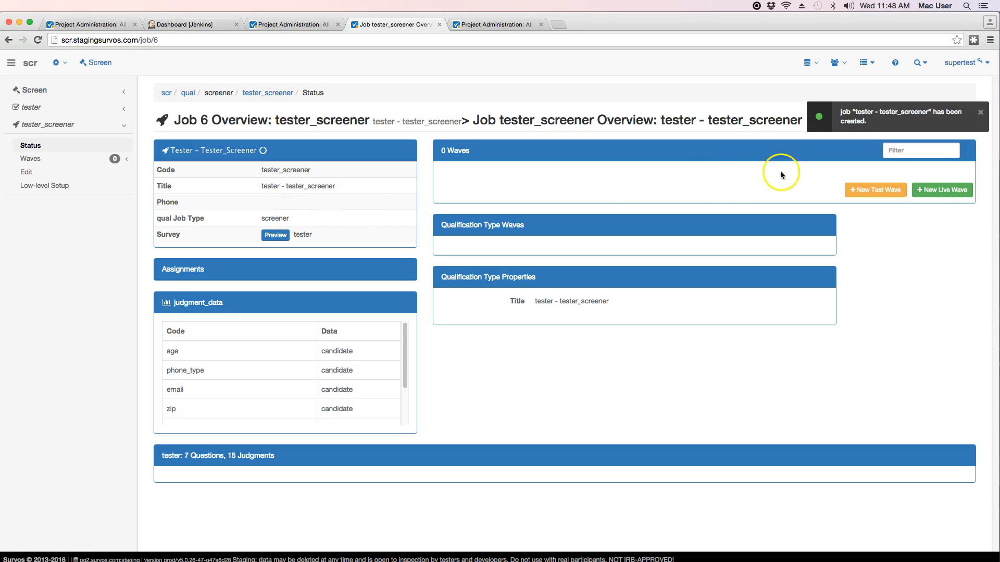
click(941, 190)
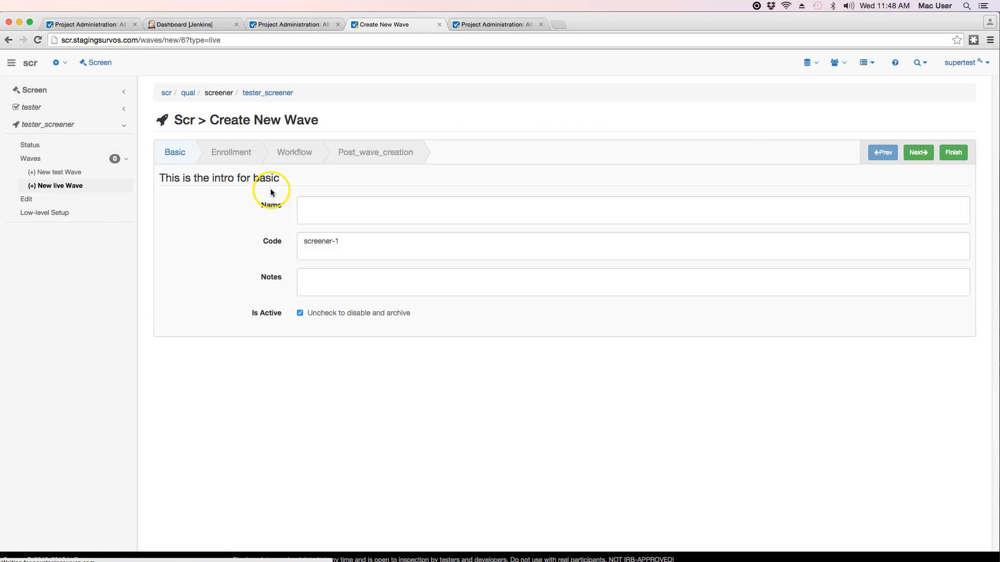
- Create live wave screener-1 with Auto Approve enabled in its workflow settings
click(230, 152)
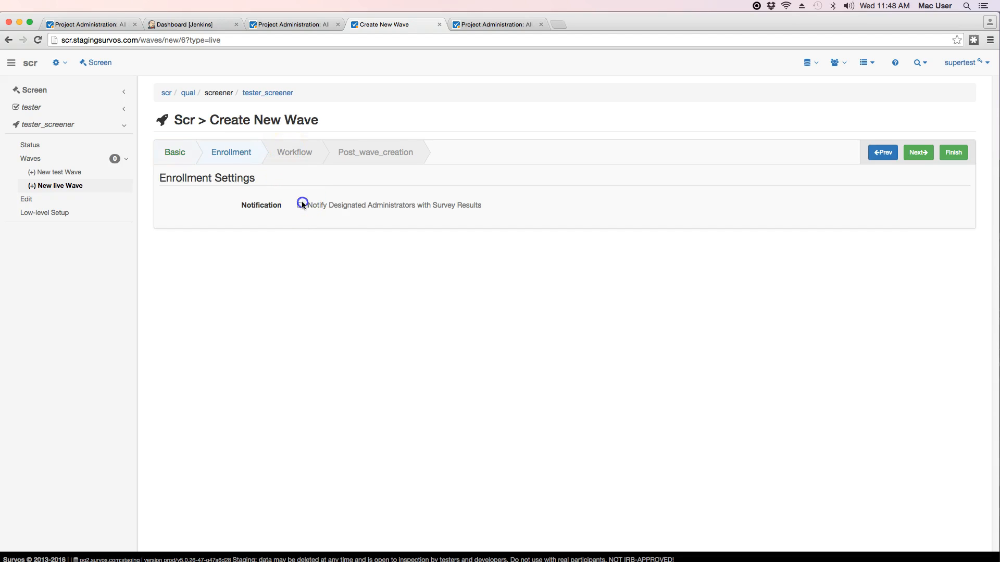
click(918, 152)
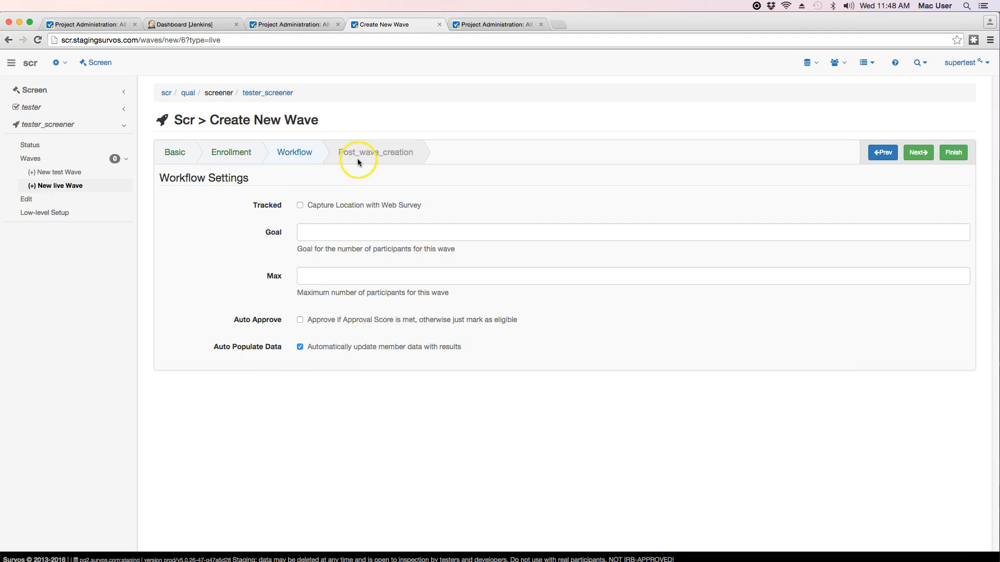
mouse_move(338, 220)
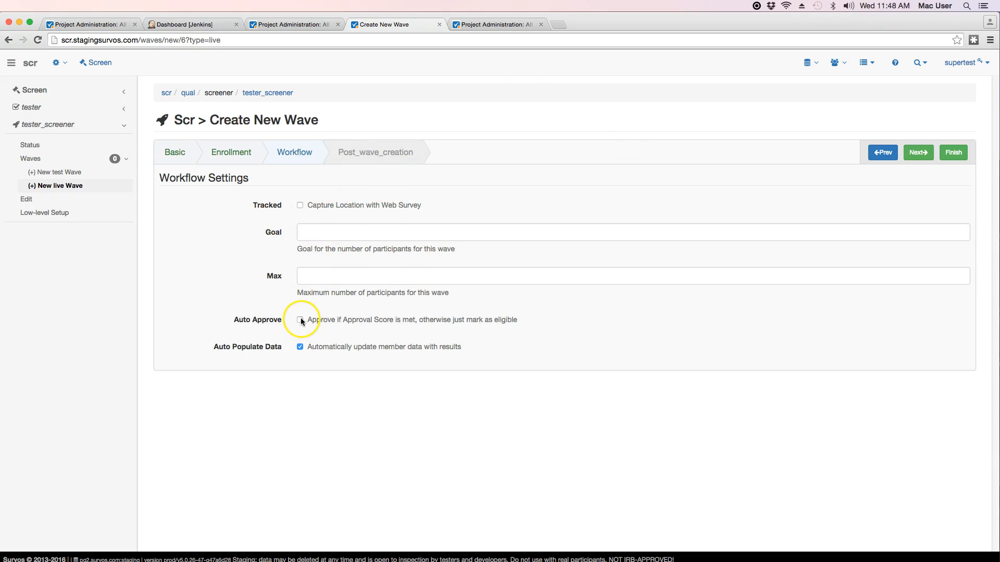
click(300, 320)
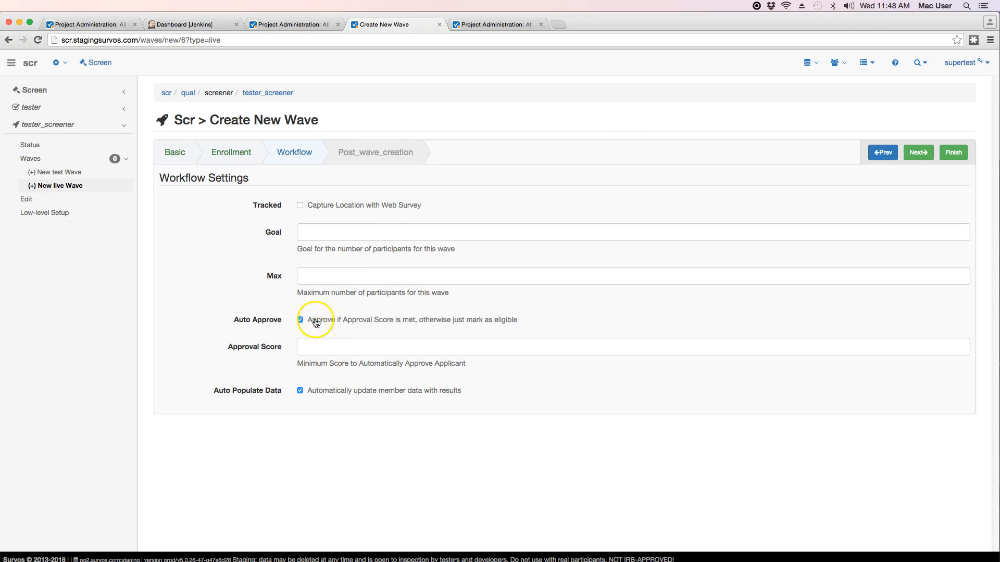
click(918, 152)
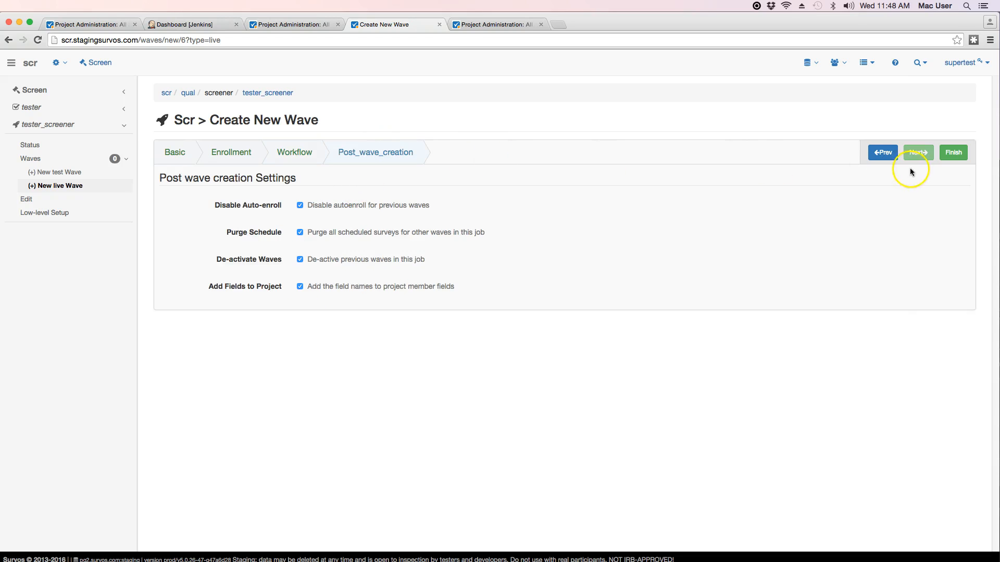
click(952, 152)
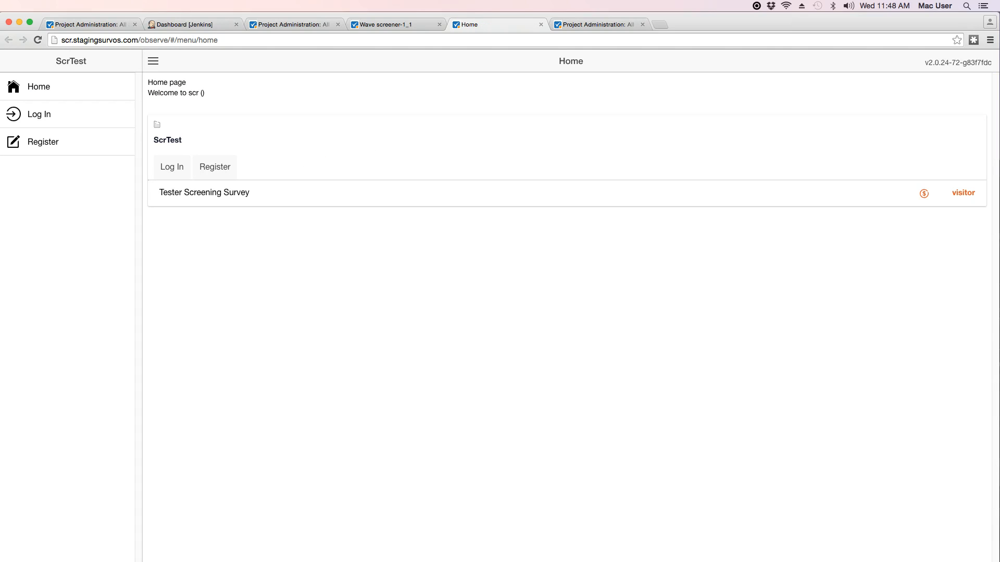
- Log in to the ScrTest participant app with a participant username and password
click(38, 114)
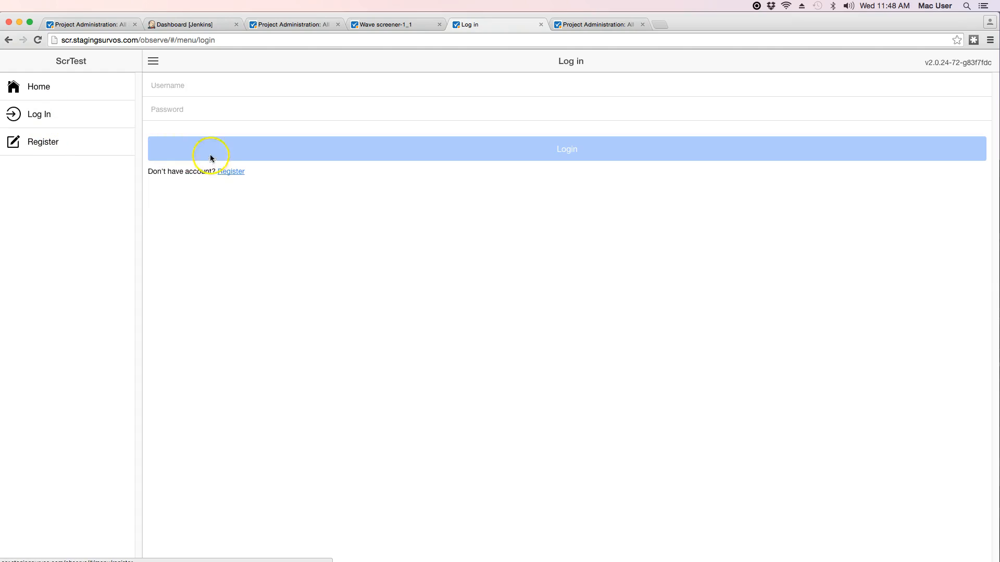
text(ga)
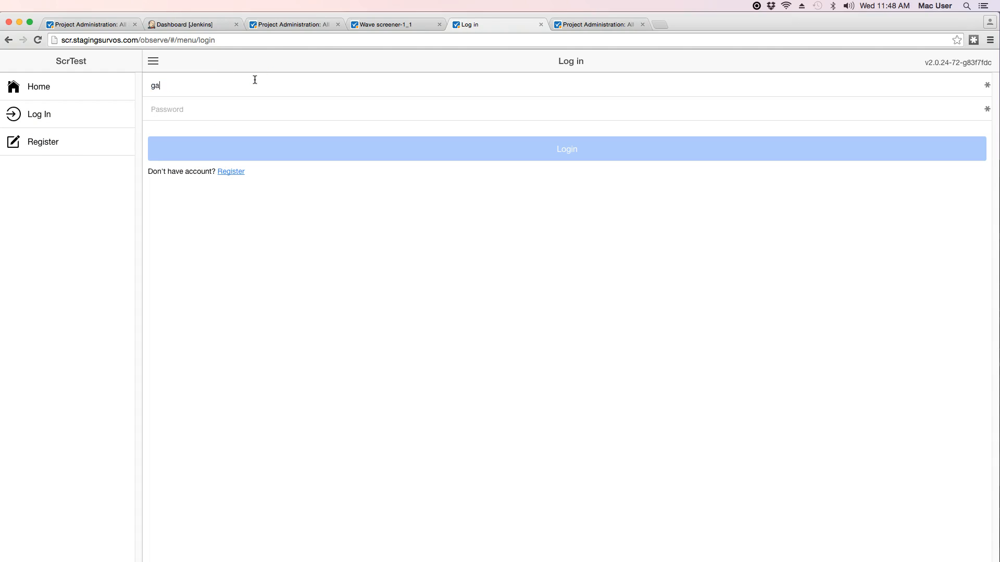
click(567, 149)
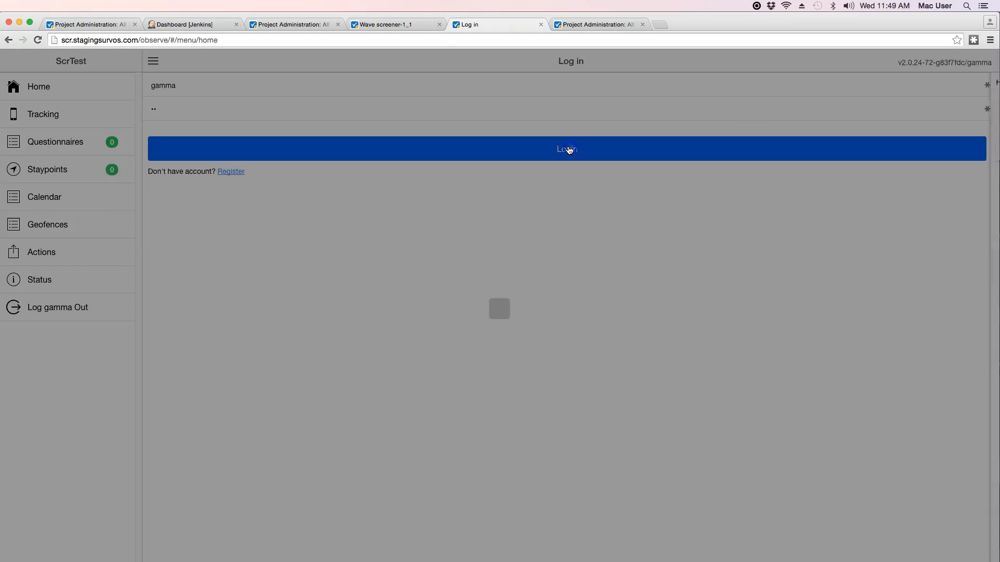
click(567, 149)
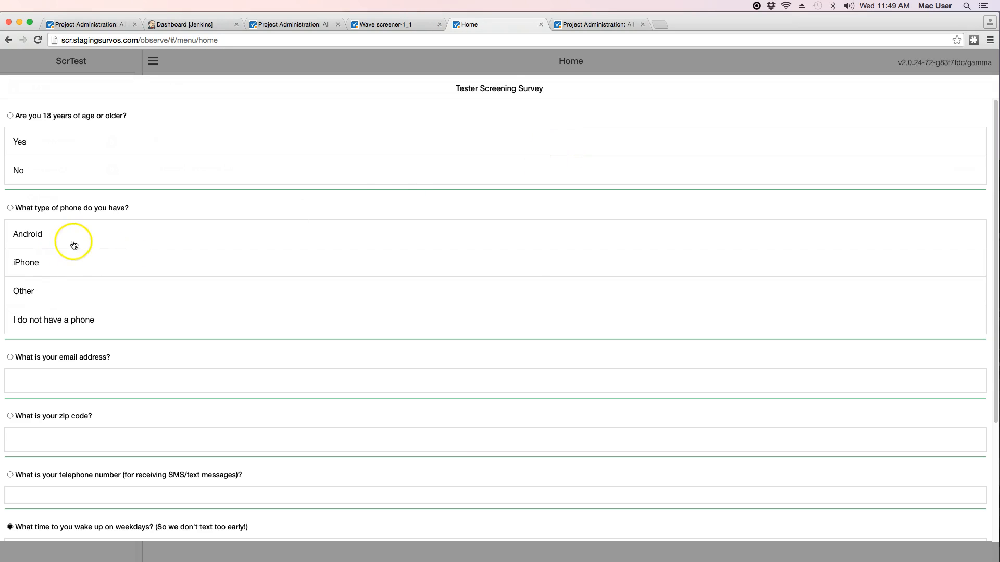
mouse_move(245, 131)
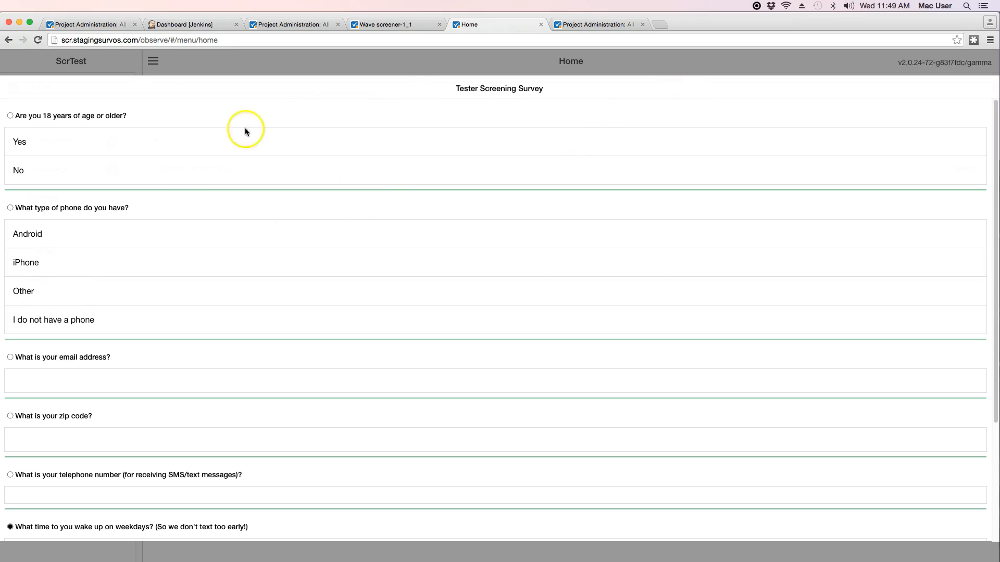